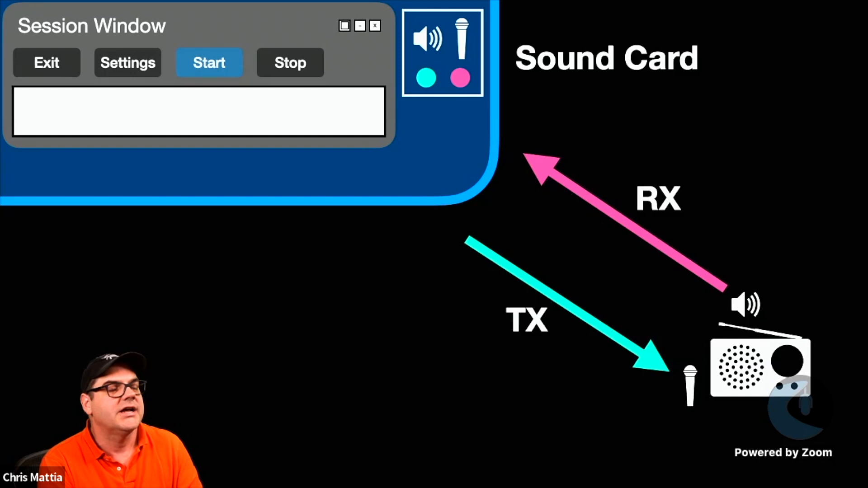
mouse_move(685, 234)
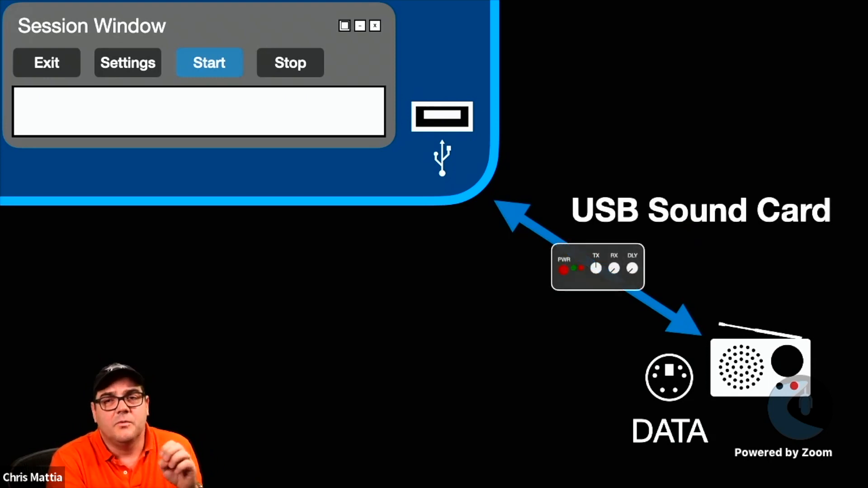
mouse_move(689, 233)
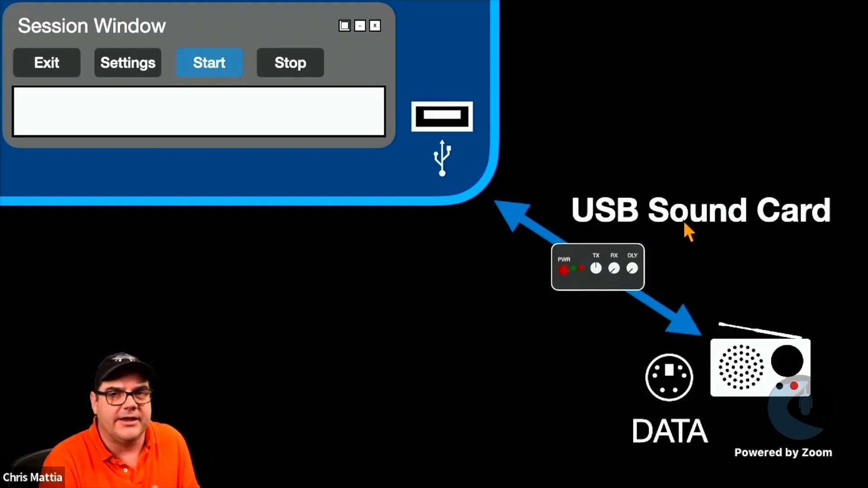